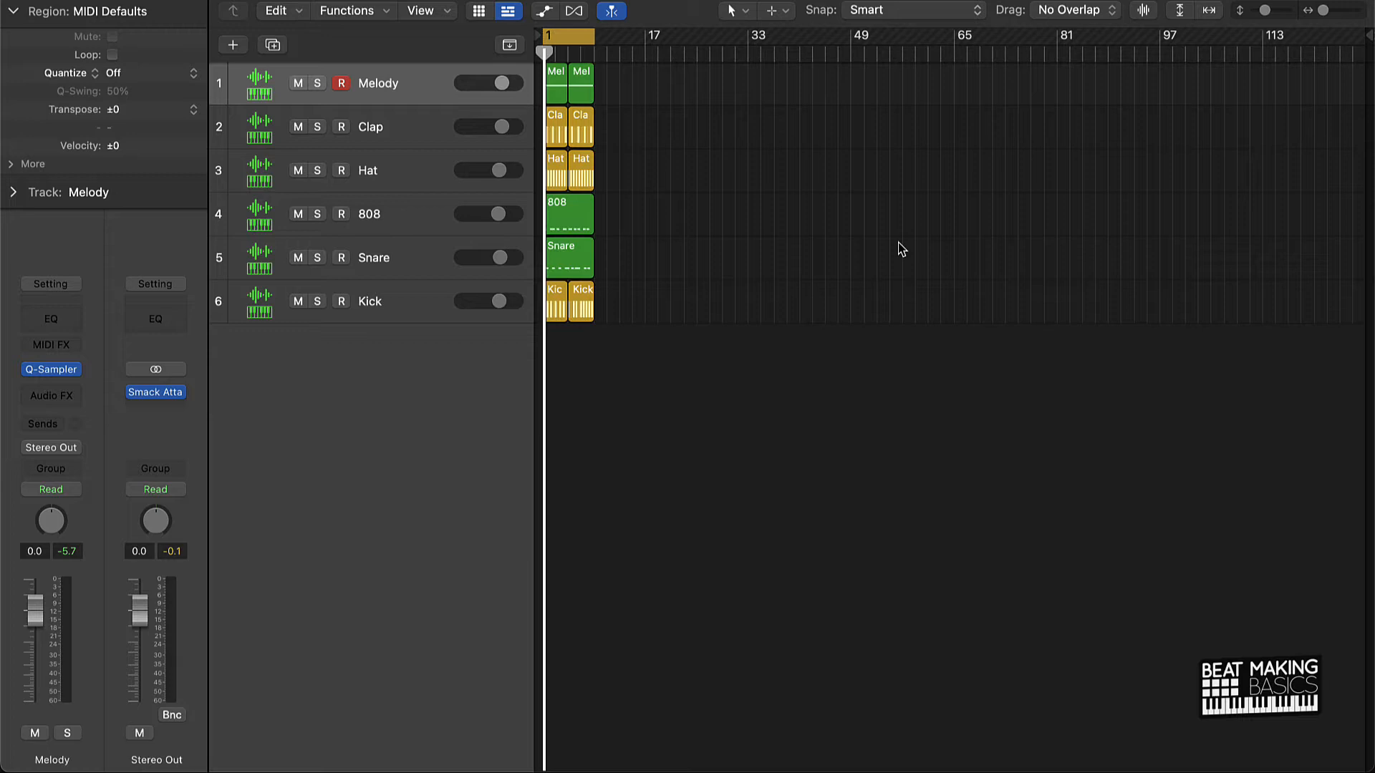
{"action": "mouse_move", "coordinate": [858, 241]}
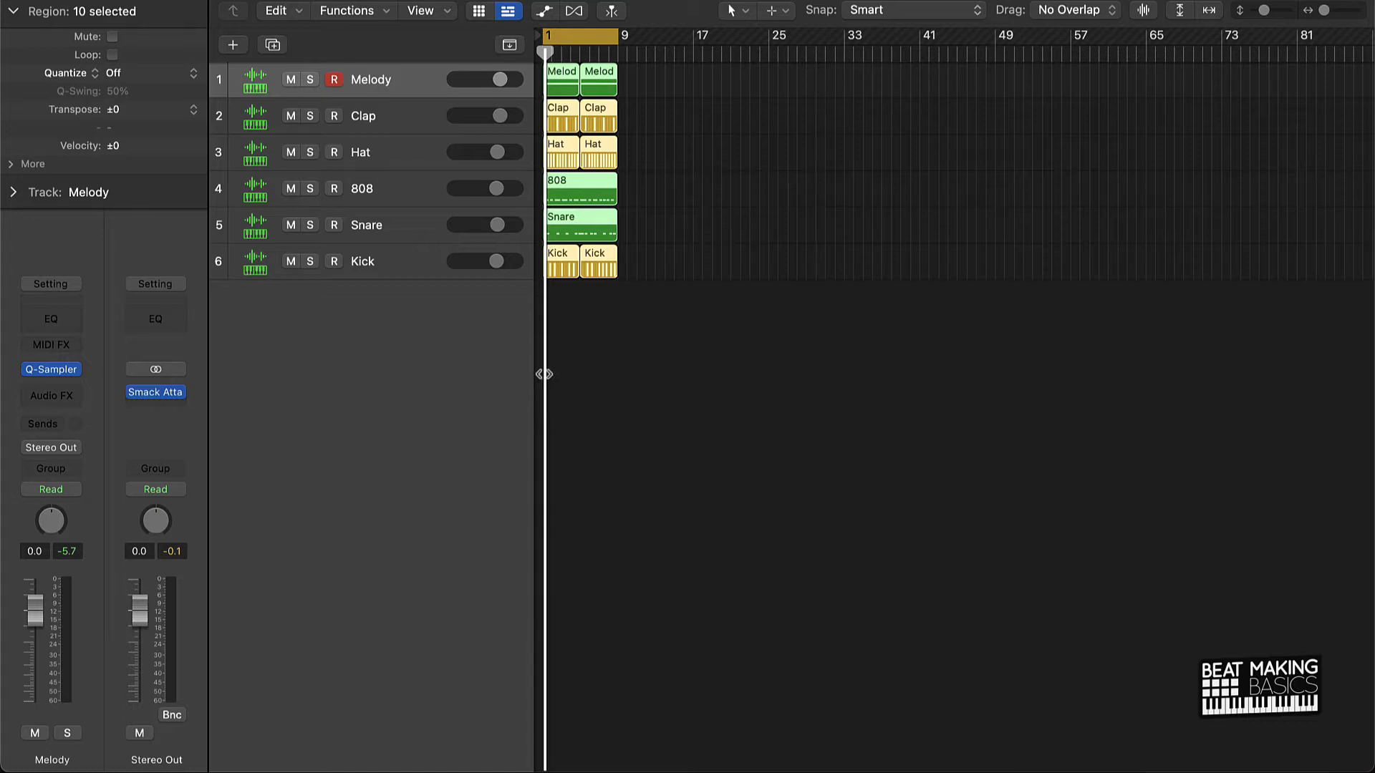
{"action": "mouse_move", "coordinate": [565, 378]}
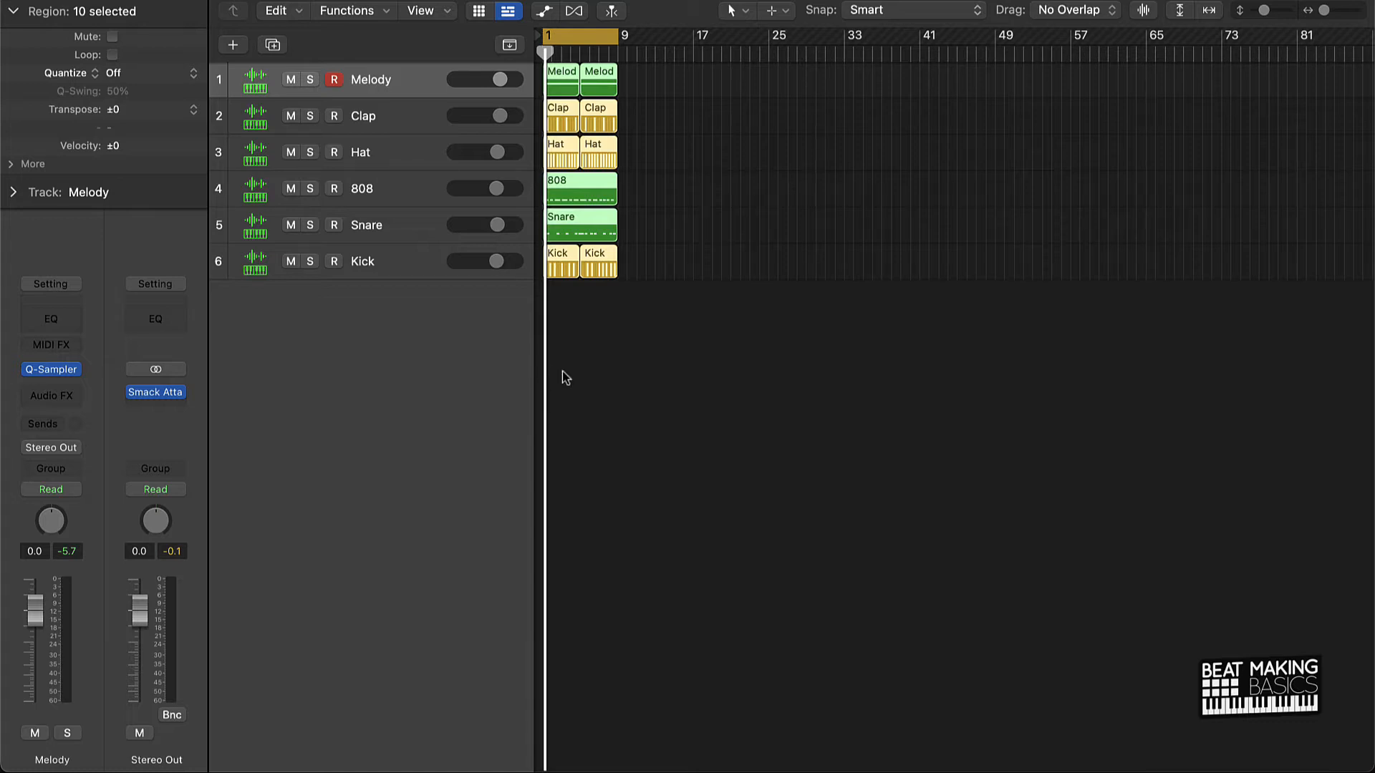
{"action": "mouse_move", "coordinate": [674, 149]}
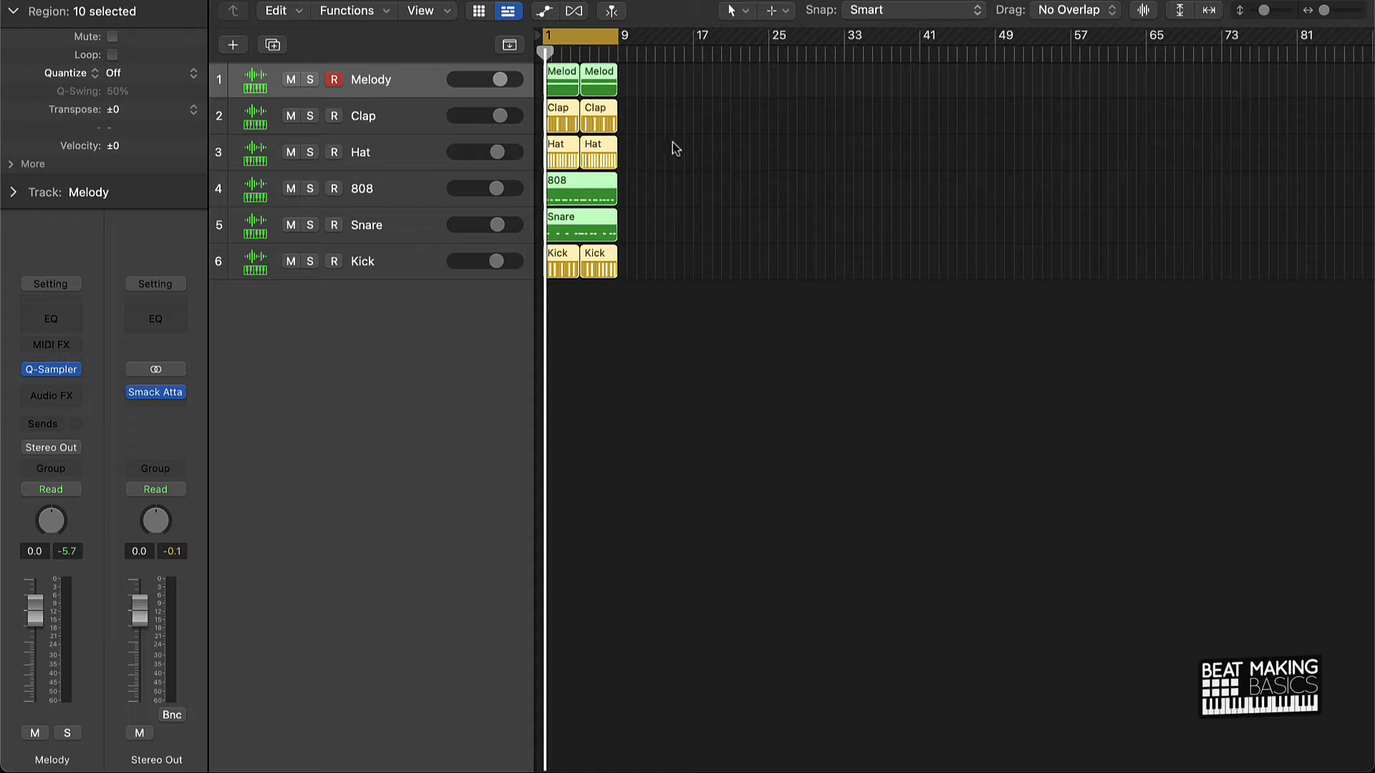
{"action": "mouse_move", "coordinate": [625, 128]}
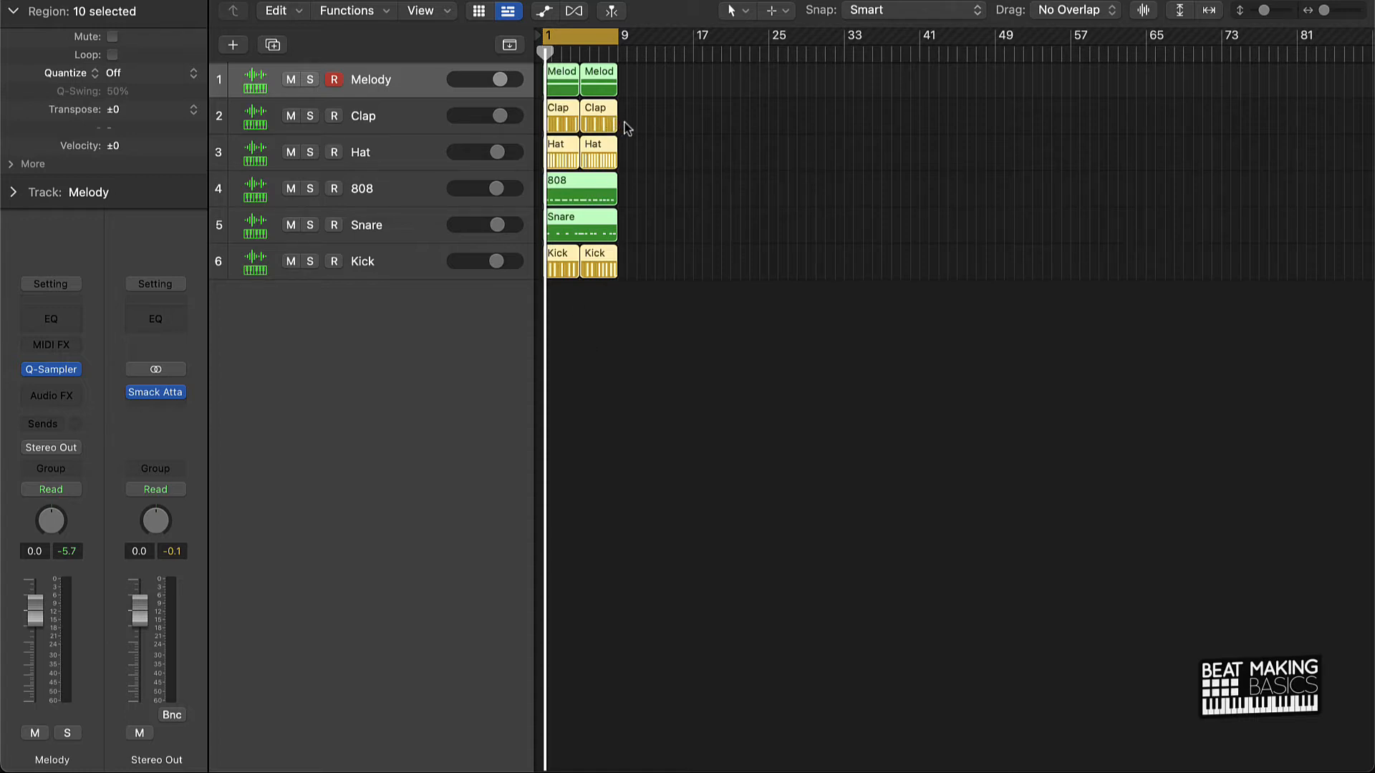
{"action": "mouse_move", "coordinate": [644, 134]}
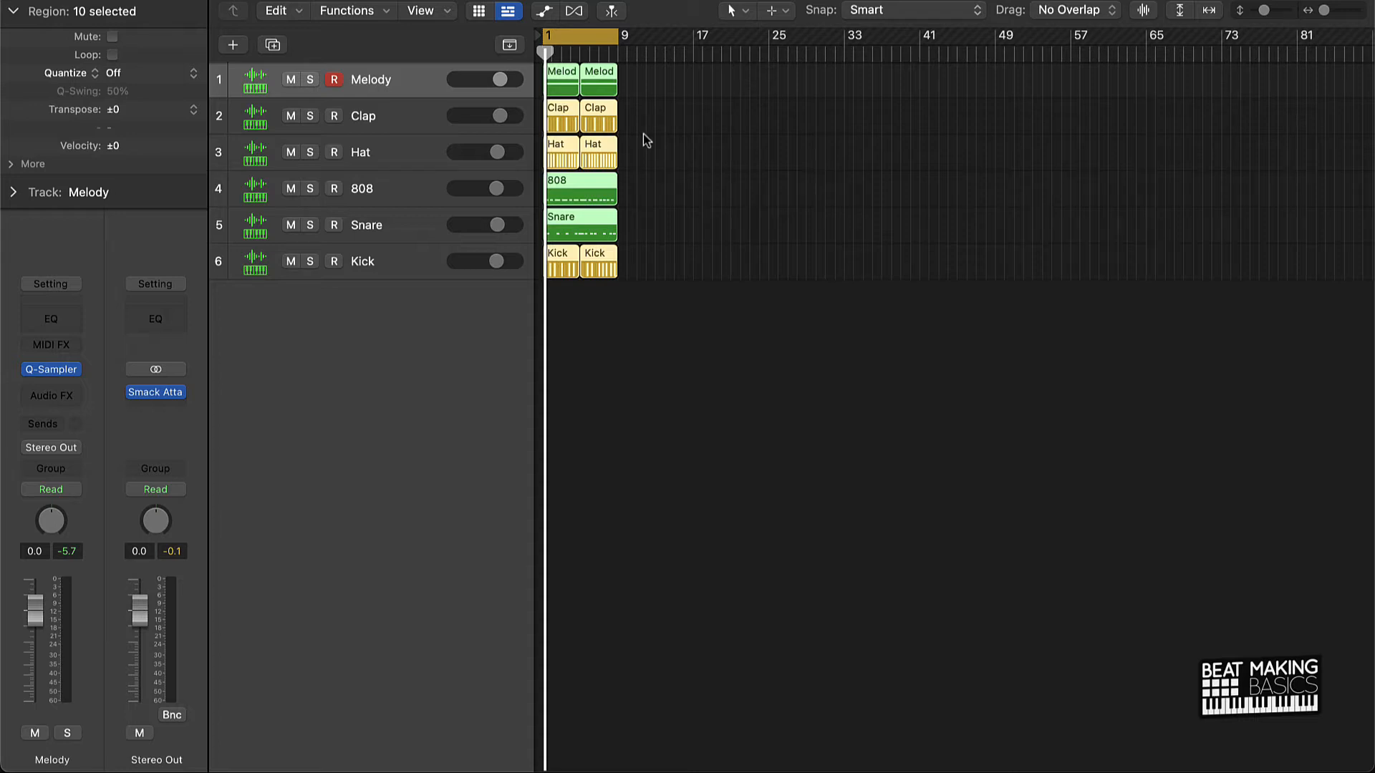
{"action": "mouse_move", "coordinate": [634, 125]}
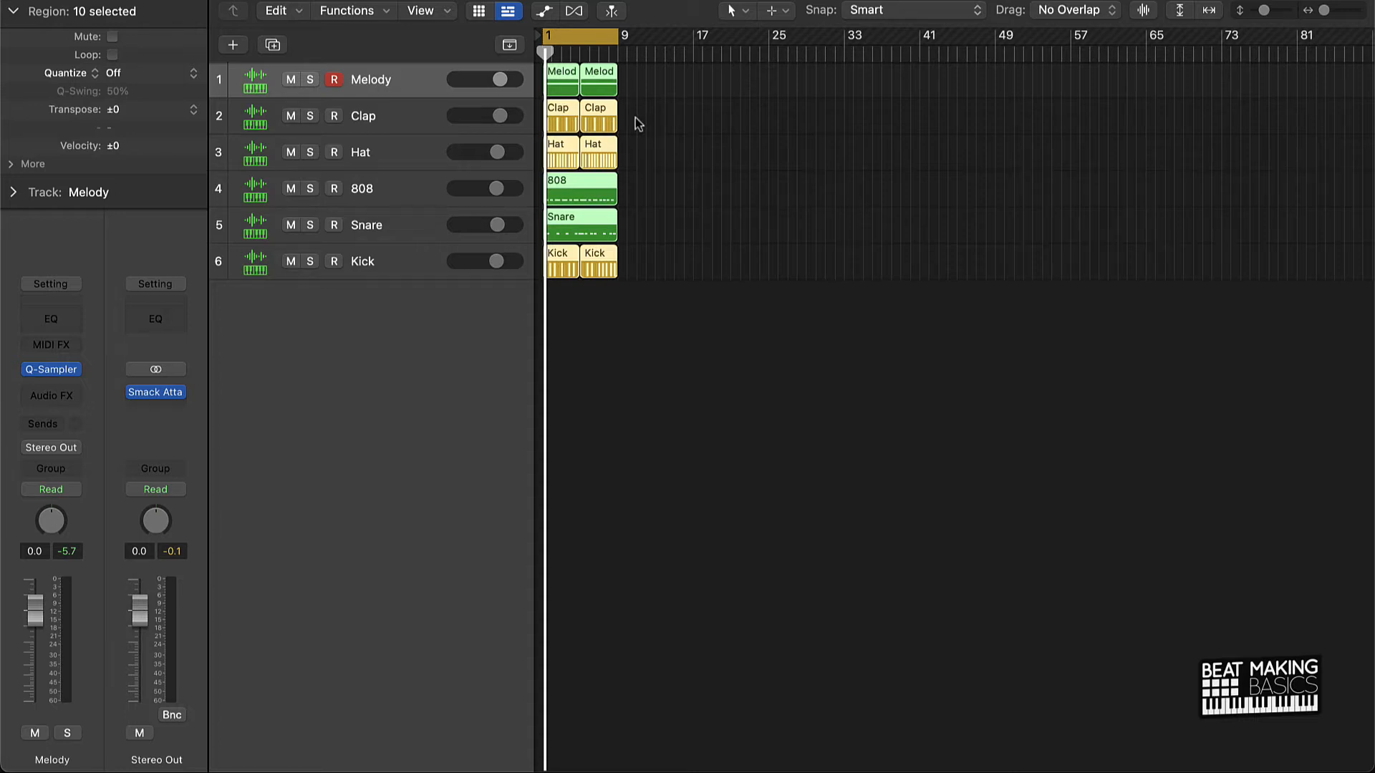
{"action": "mouse_move", "coordinate": [693, 193]}
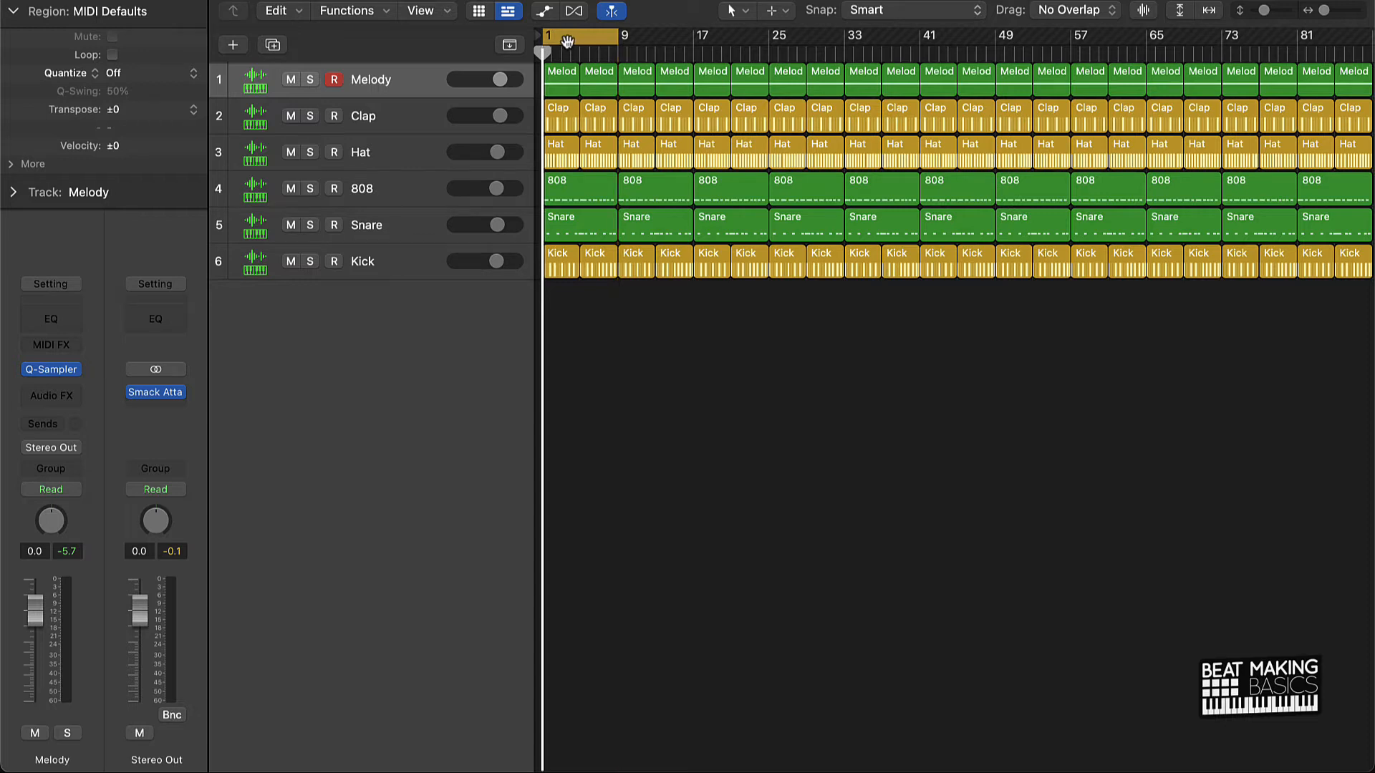
{"action": "mouse_move", "coordinate": [536, 43]}
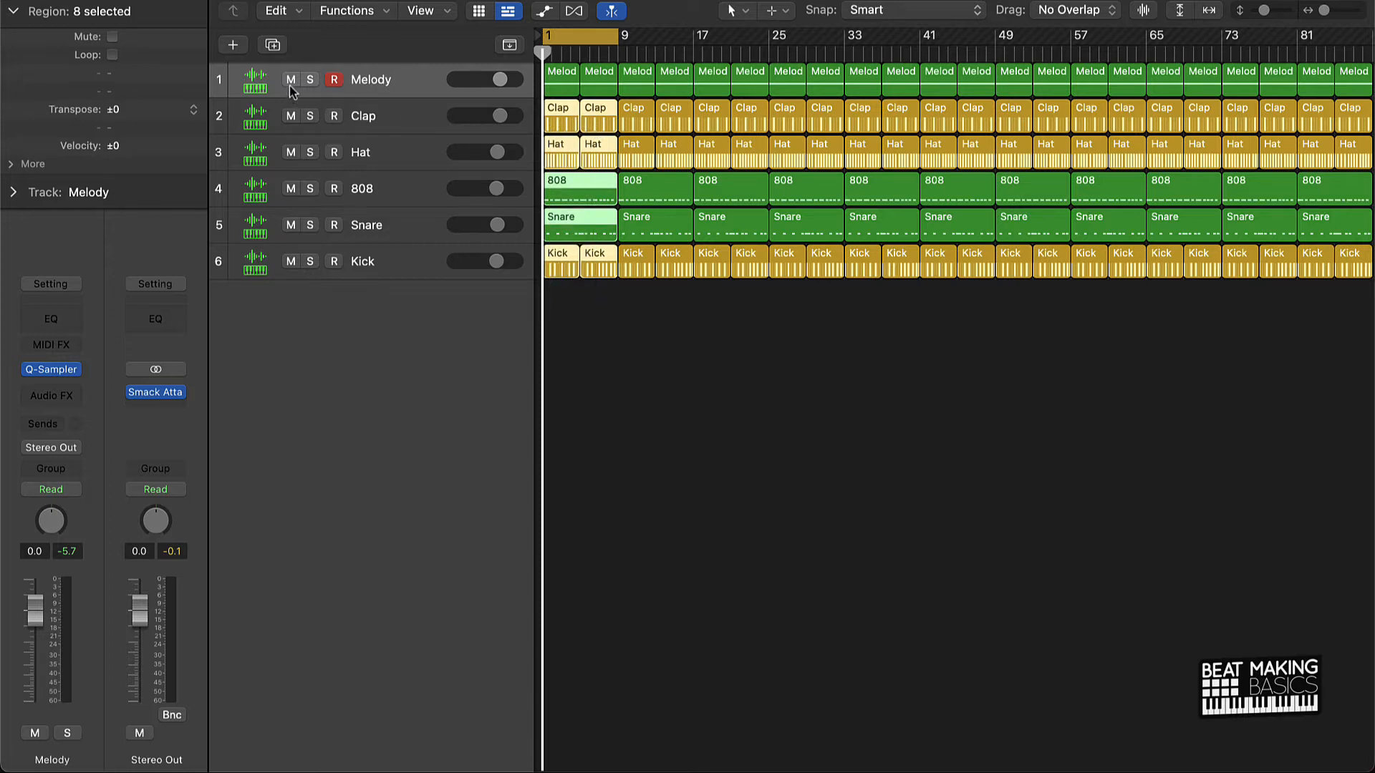
{"action": "mouse_move", "coordinate": [630, 165]}
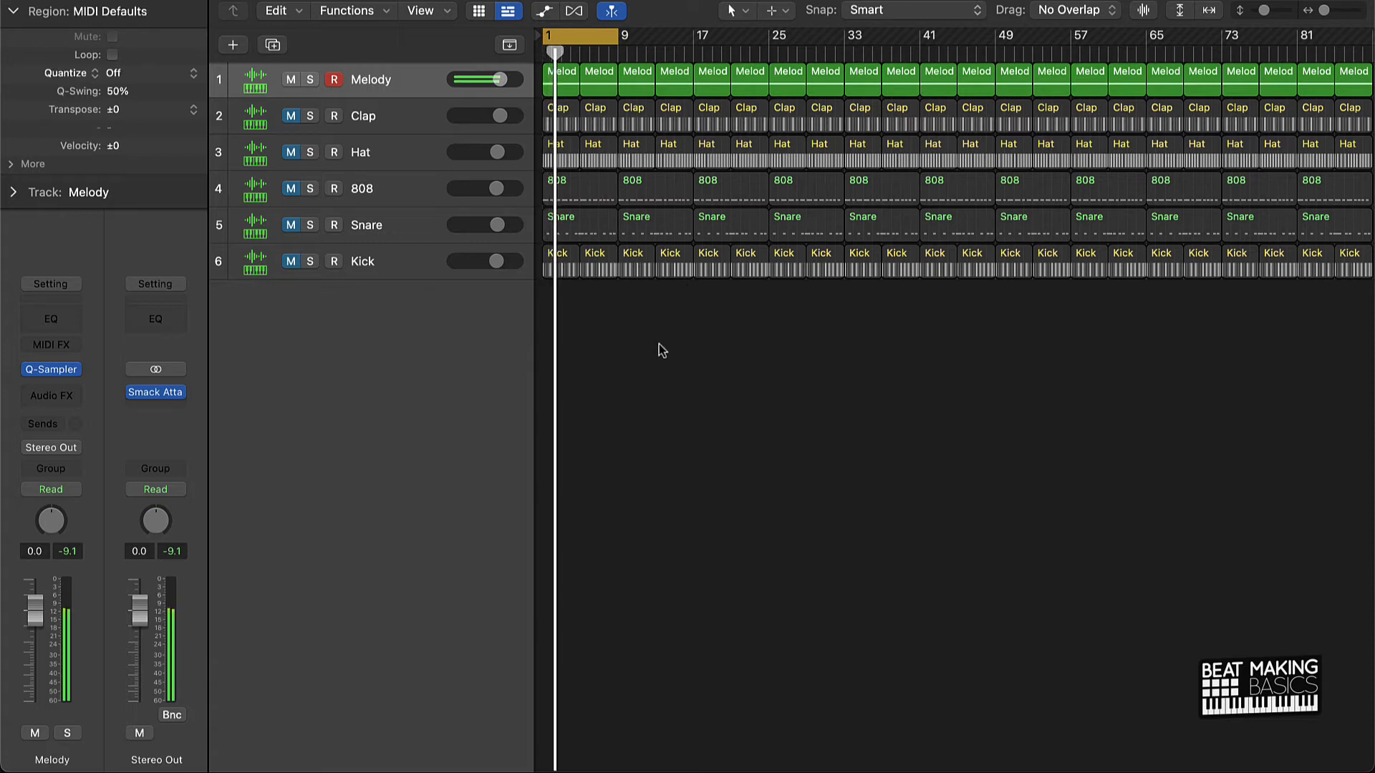
Step: Unsolo the Melody track so the drum tracks play along again
{"action": "left_click", "coordinate": [291, 116]}
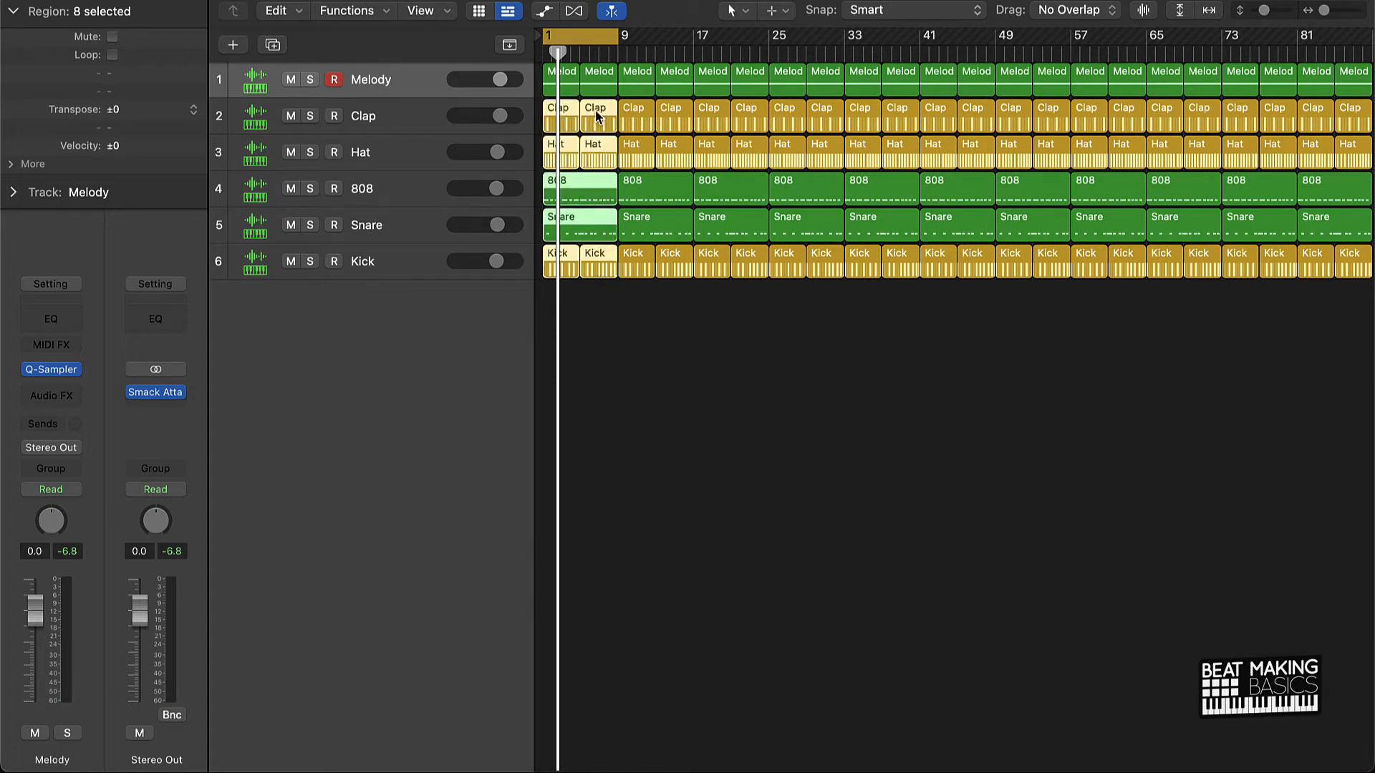
Step: Mute the five drum tracks' regions in bars 1–8, leaving only Melody there
{"action": "left_click", "coordinate": [111, 36]}
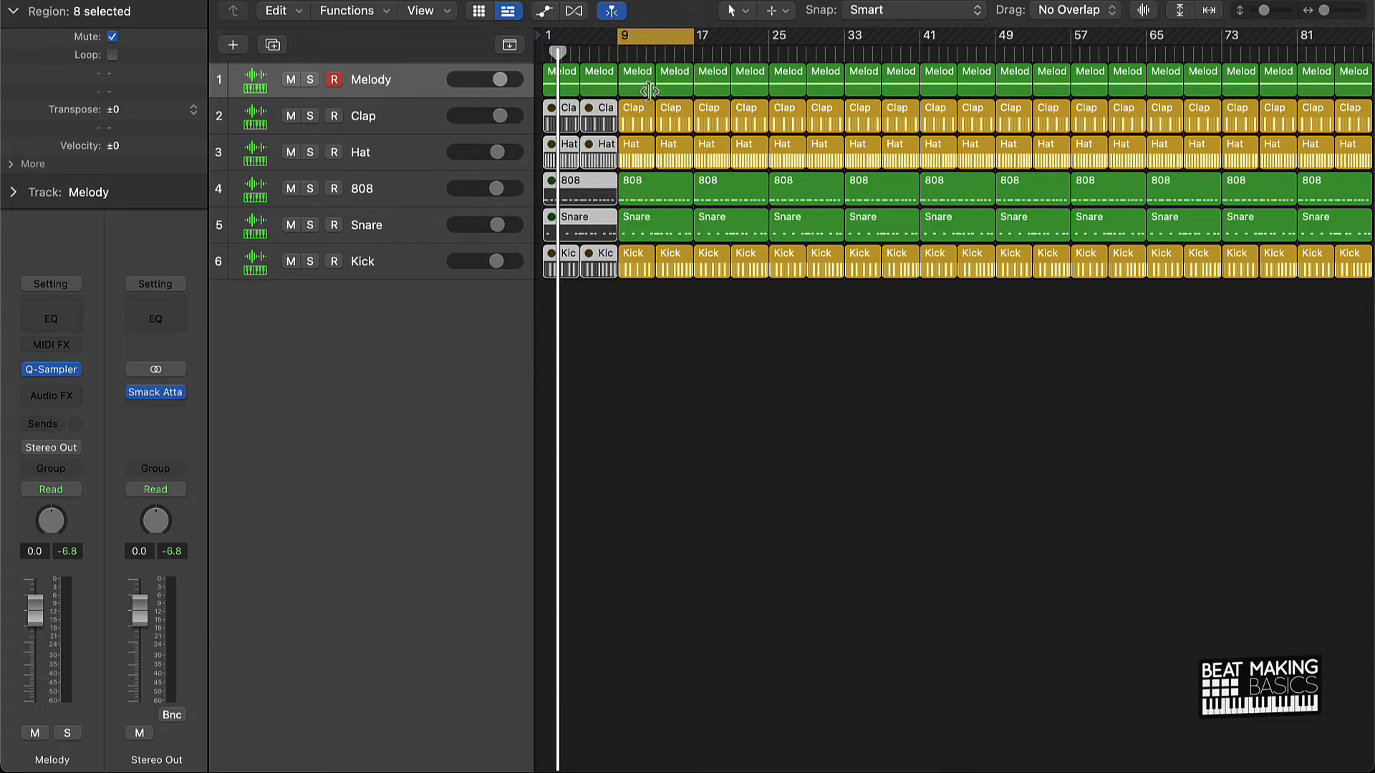
{"action": "mouse_move", "coordinate": [666, 153]}
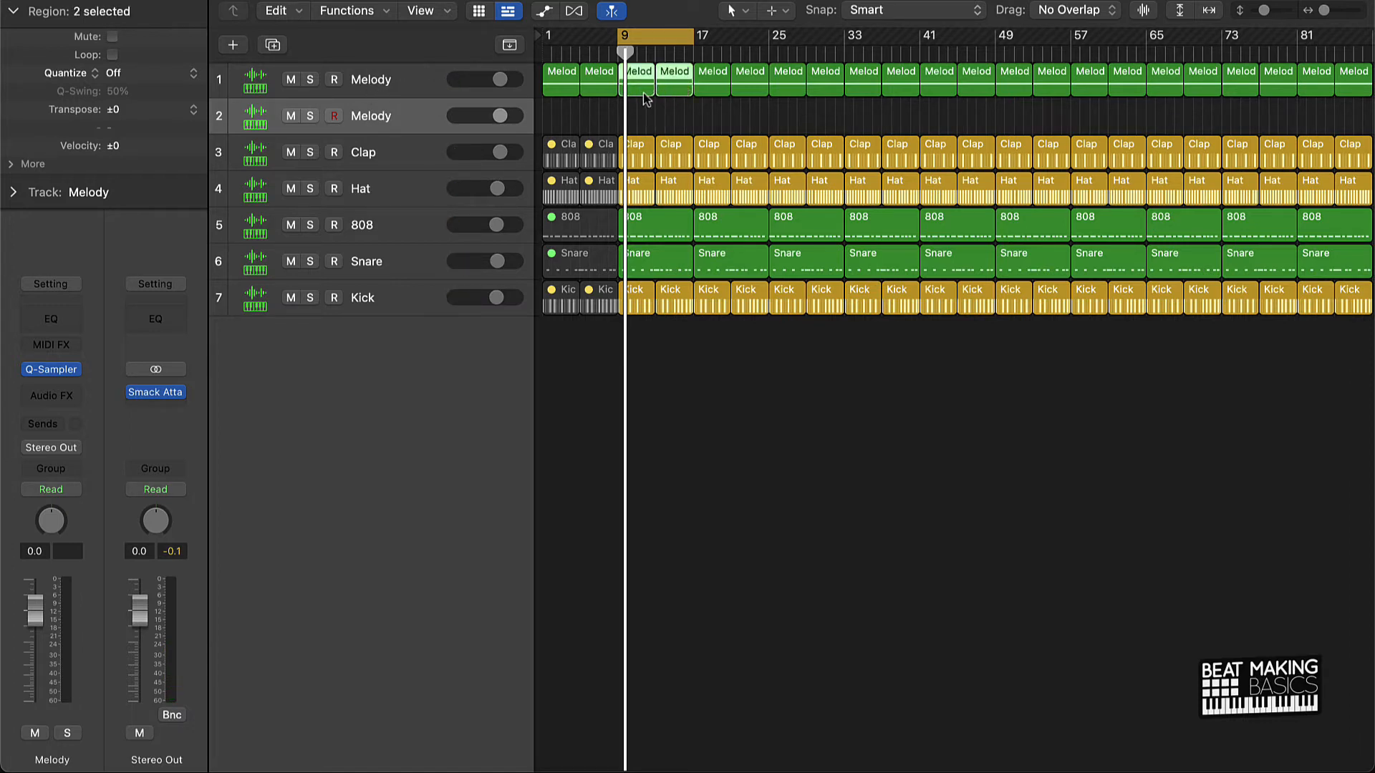
Step: Copy the bar 9–16 melody regions onto the second Melody track and open their notes
{"action": "left_click_drag", "start_coordinate": [649, 79], "coordinate": [640, 116]}
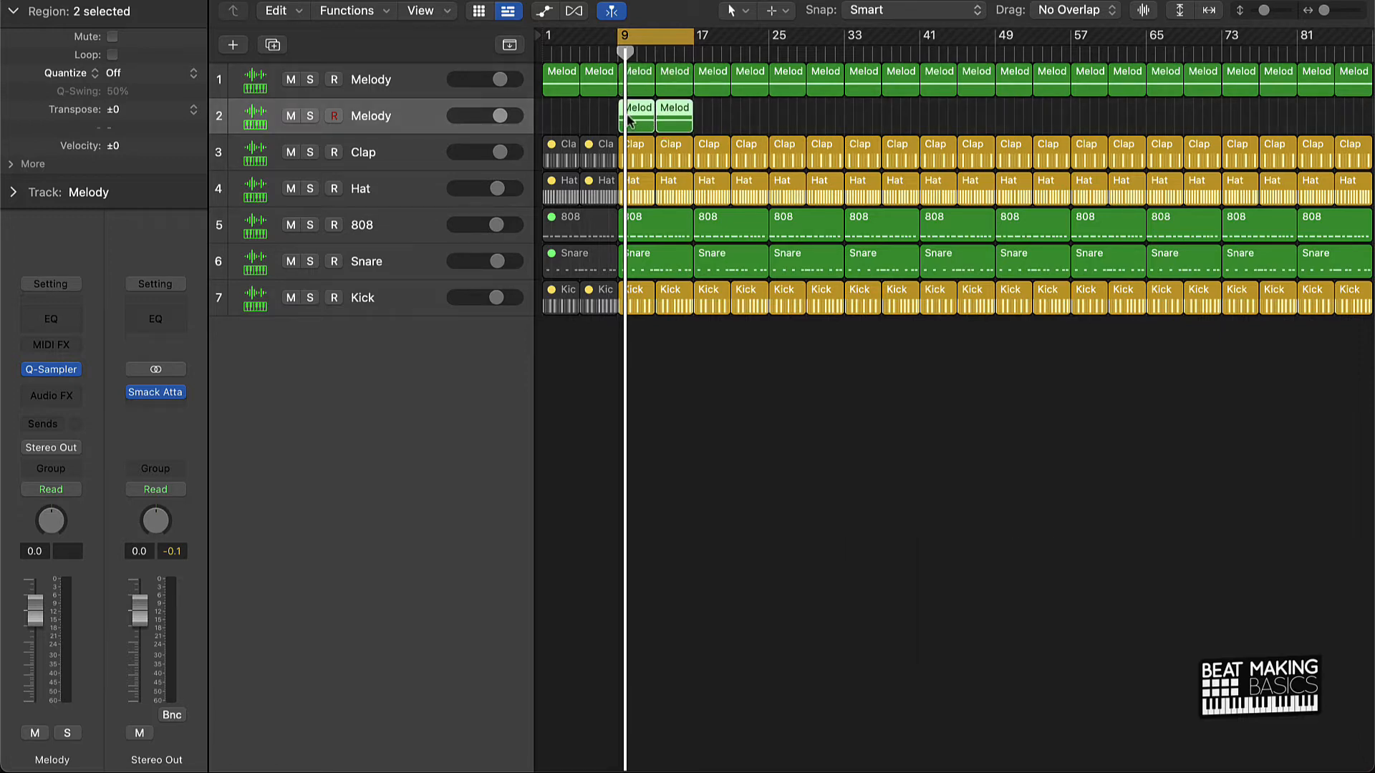
{"action": "double_click", "coordinate": [638, 111]}
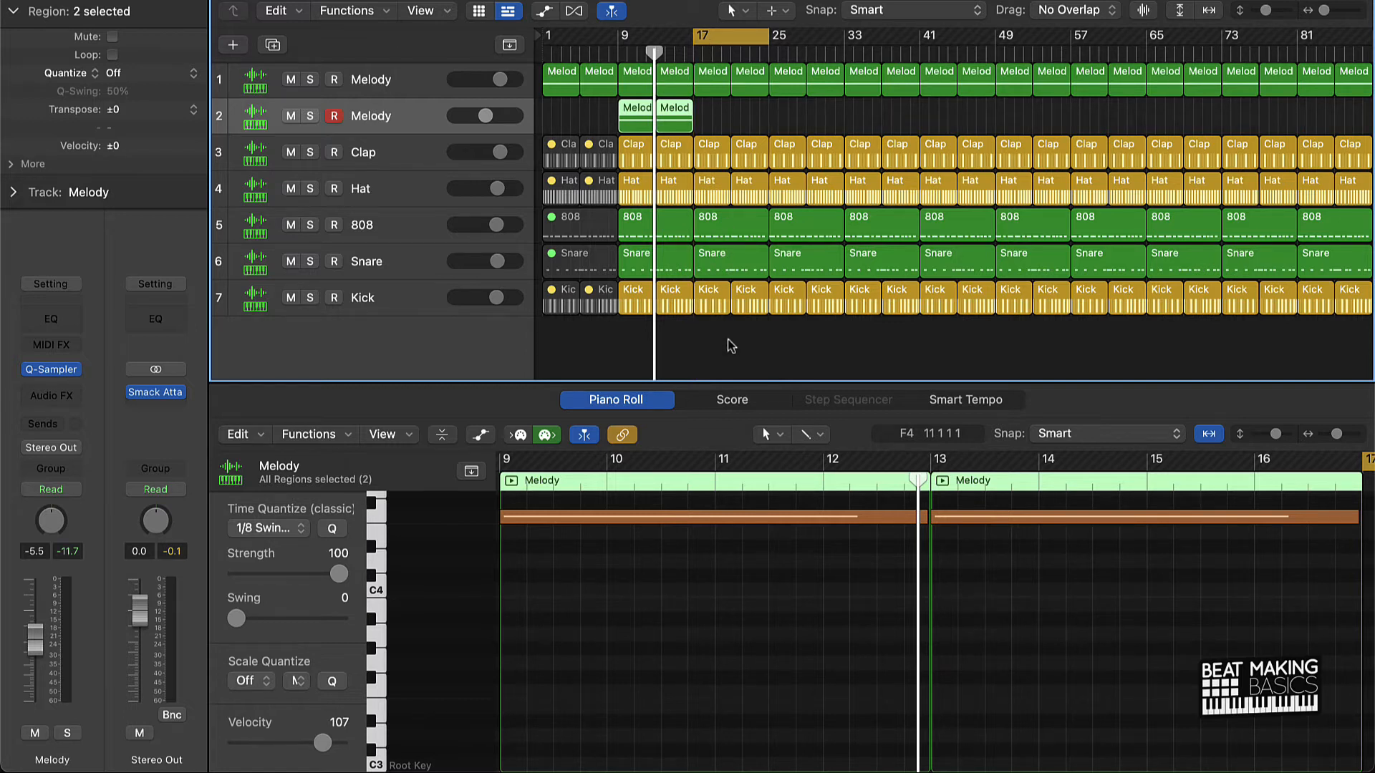
Step: Mute the bar 17–24 Kick regions and pick out the bar 25–32 Melody regions
{"action": "left_click", "coordinate": [724, 296]}
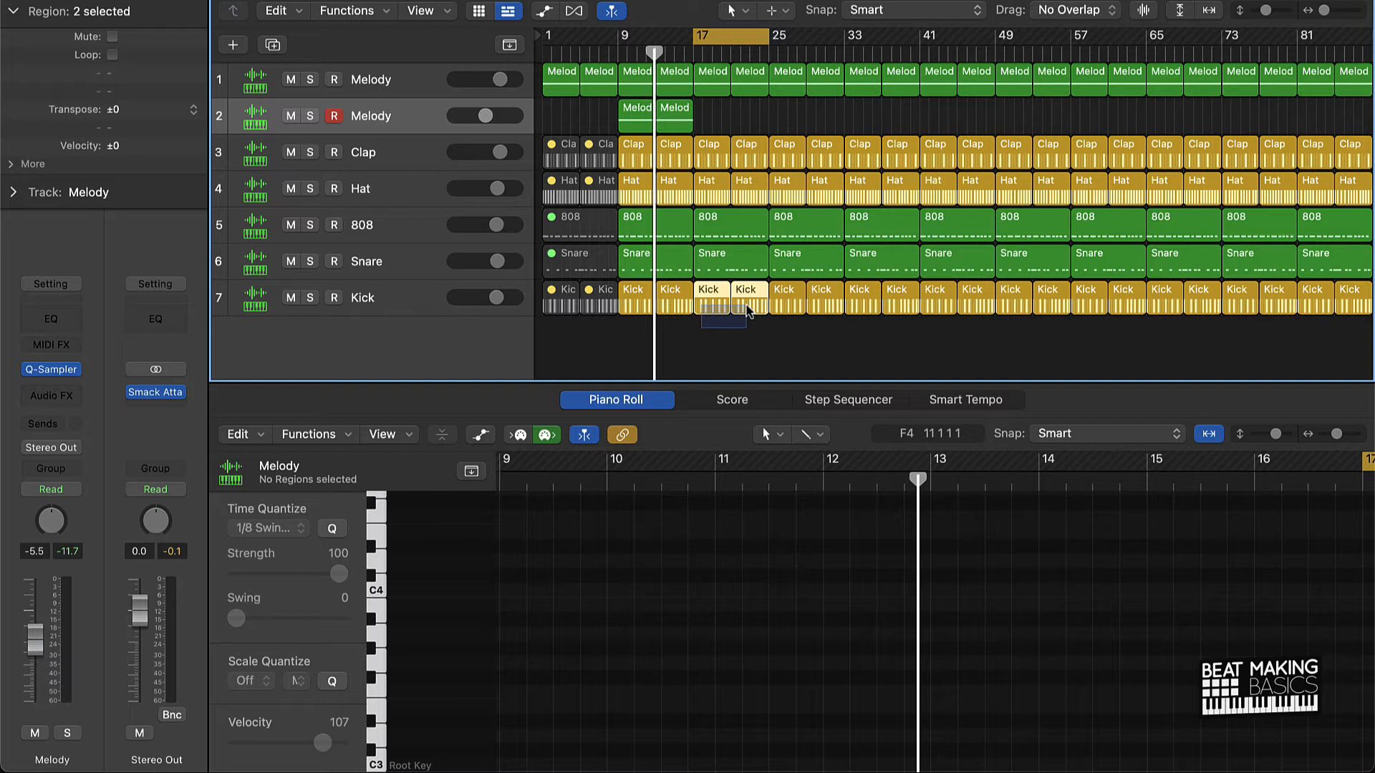
{"action": "left_click", "coordinate": [848, 400]}
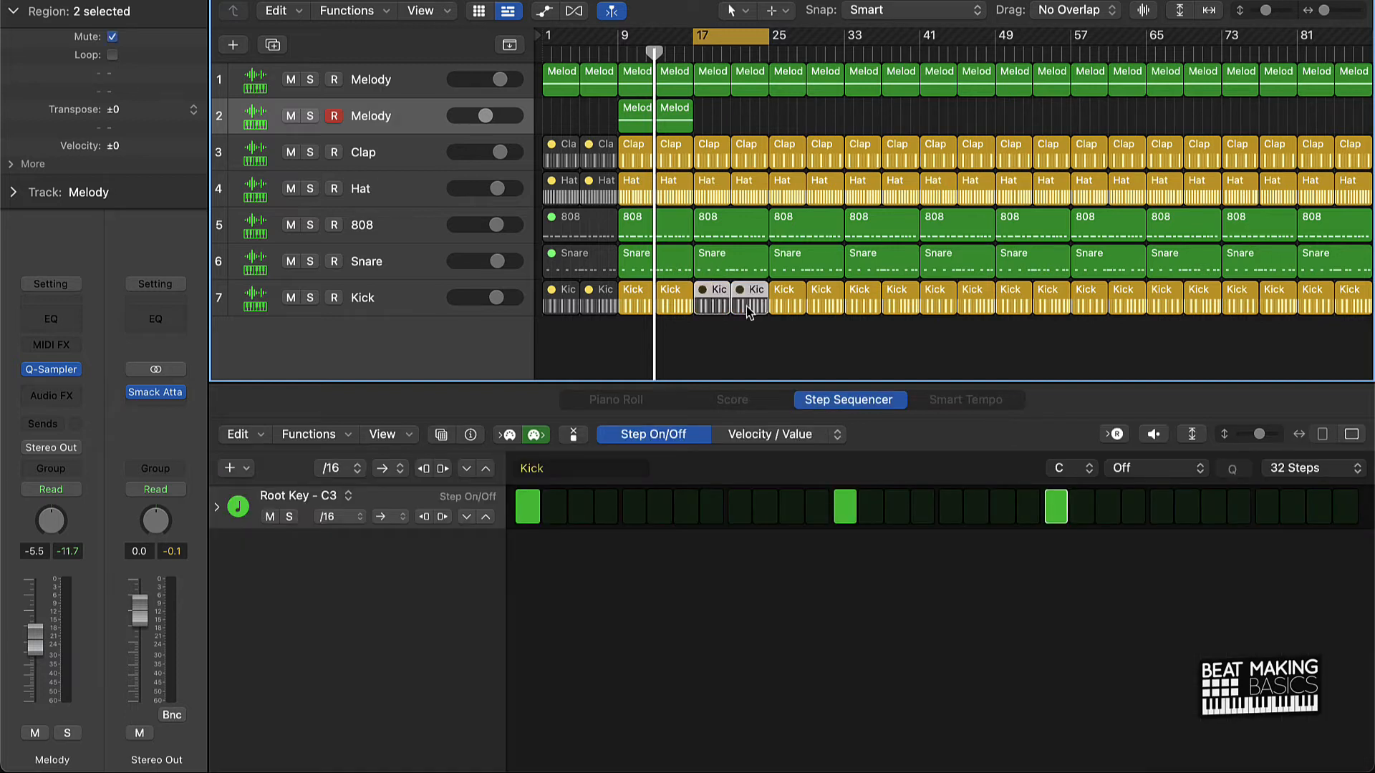
{"action": "mouse_move", "coordinate": [722, 307]}
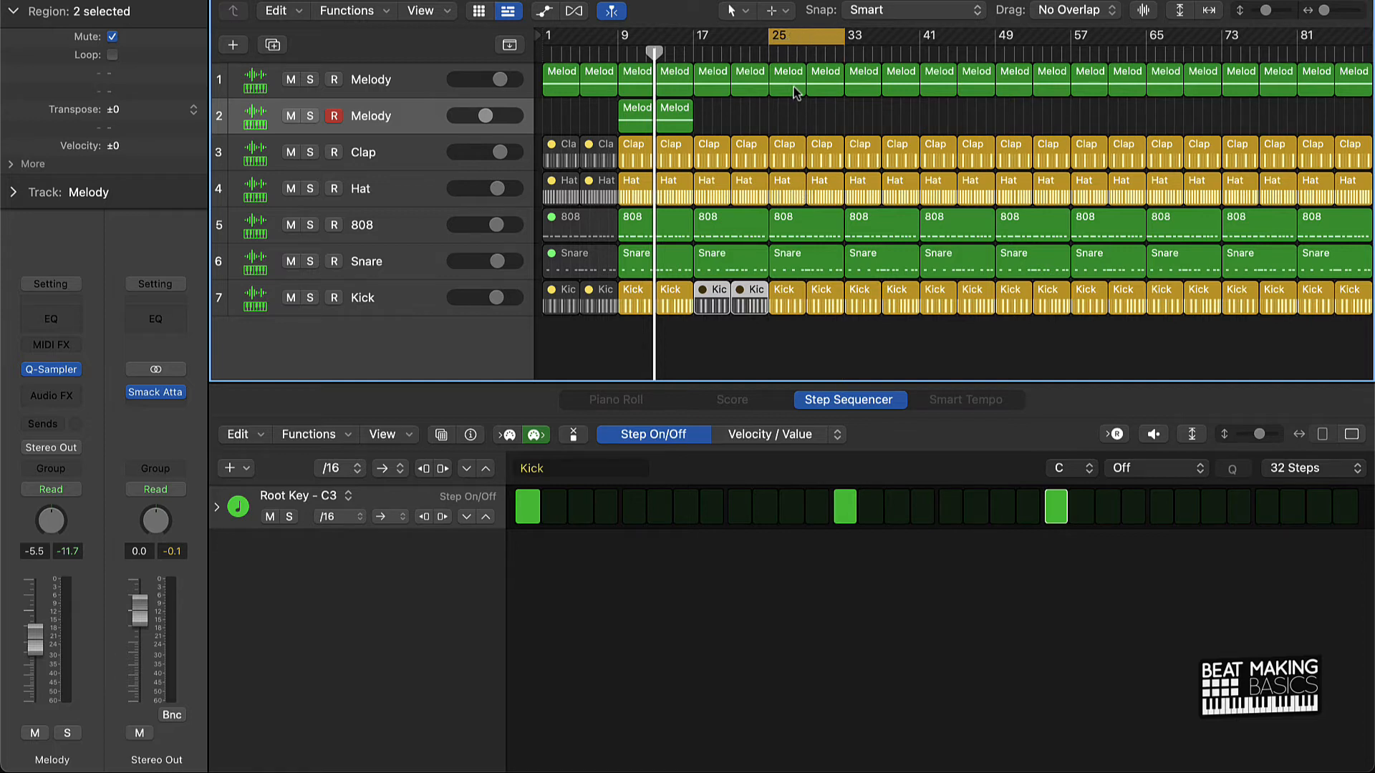
{"action": "mouse_move", "coordinate": [786, 111]}
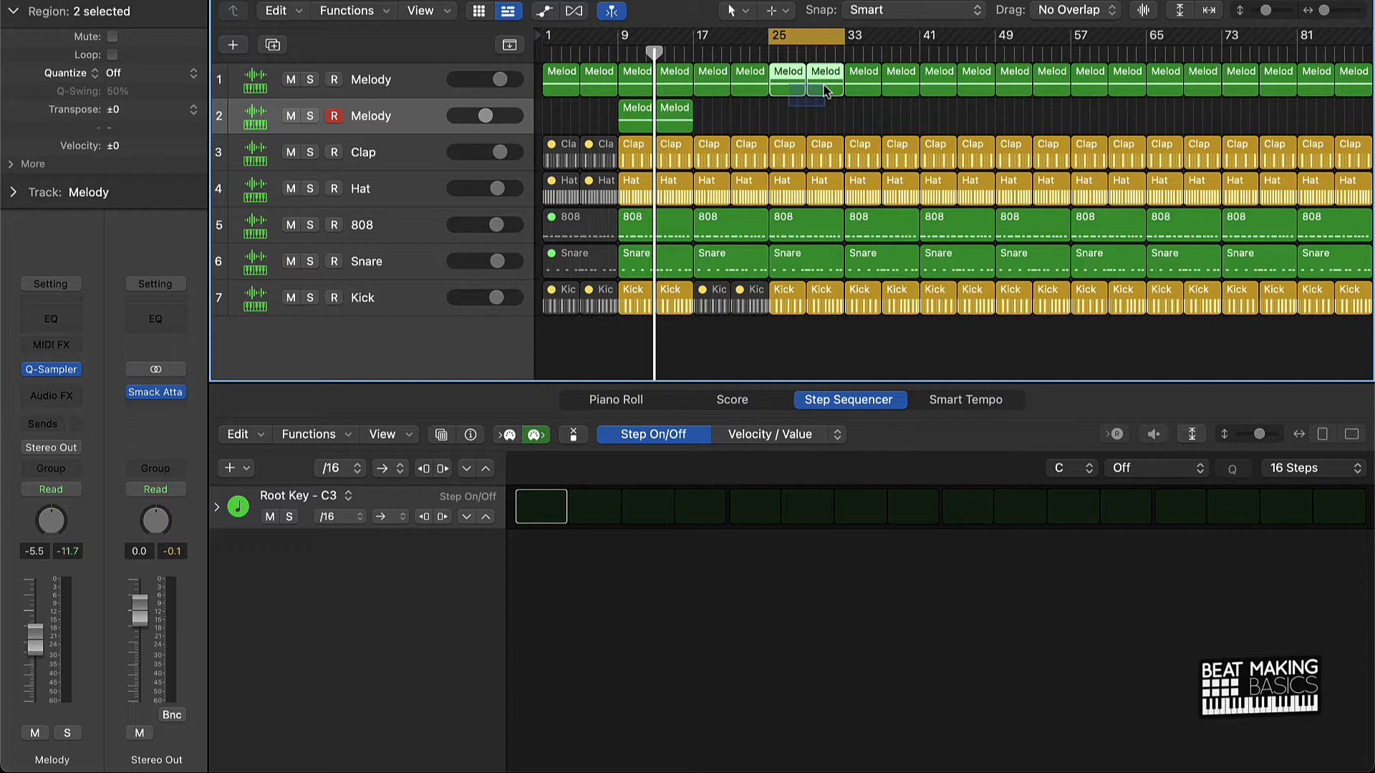
{"action": "left_click", "coordinate": [615, 399]}
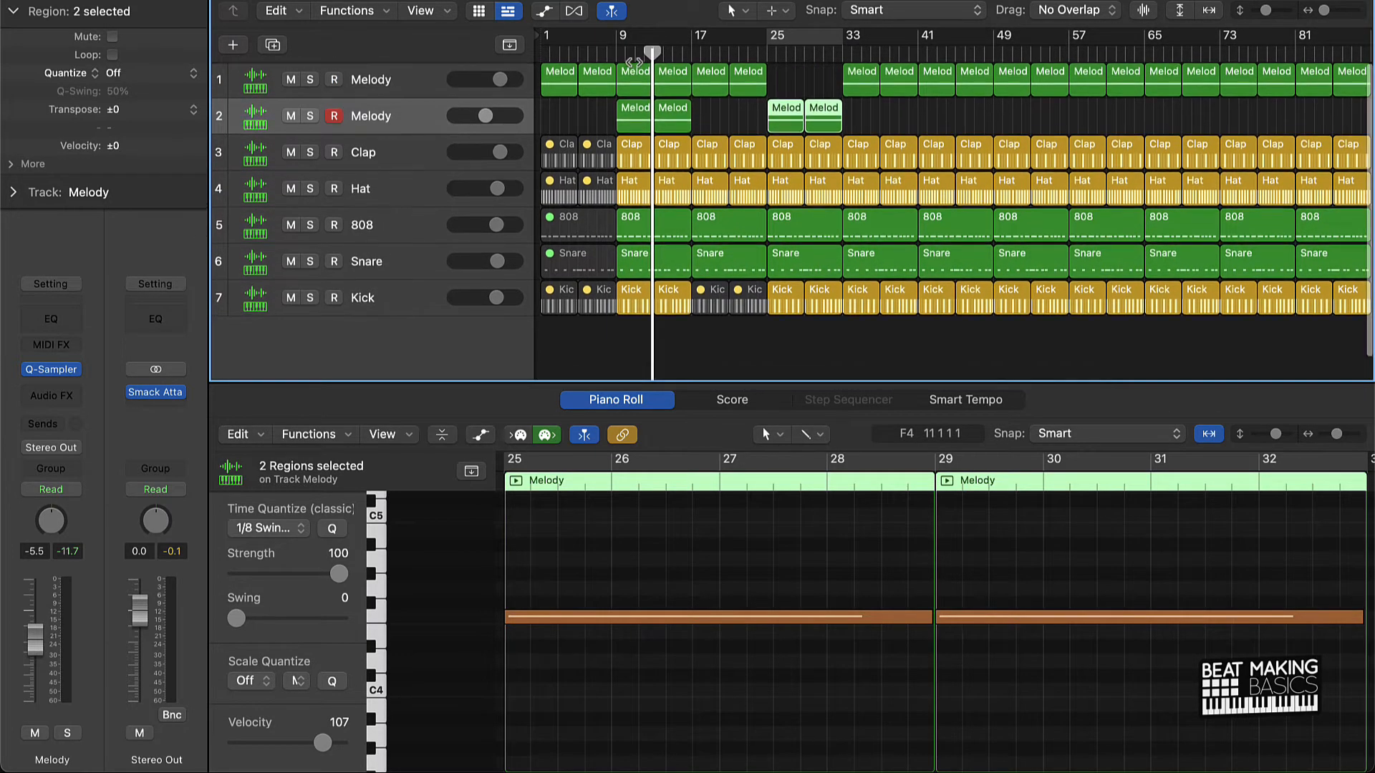
Step: Select the looped regions beyond bar 32 to remove them from the arrangement
{"action": "left_click_drag", "start_coordinate": [646, 36], "coordinate": [776, 36]}
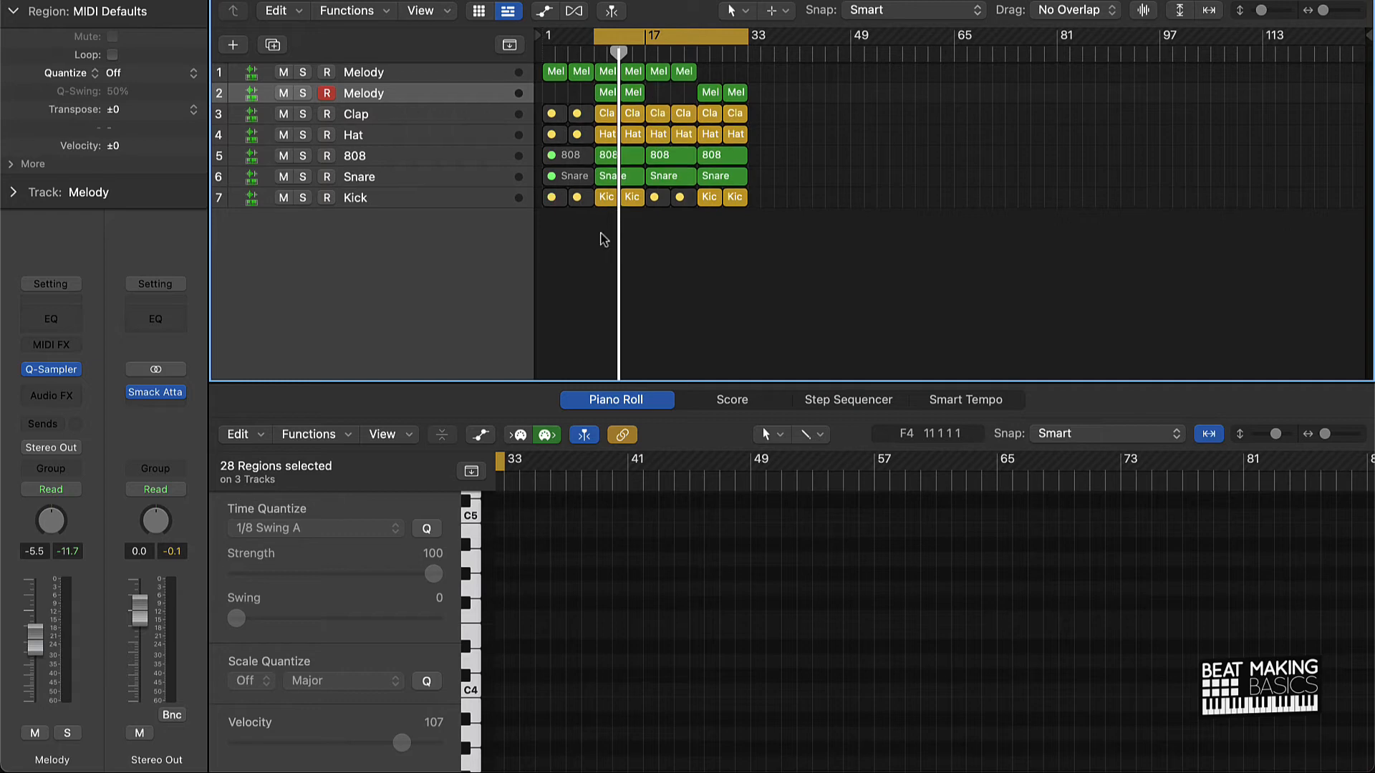
{"action": "left_click", "coordinate": [853, 10]}
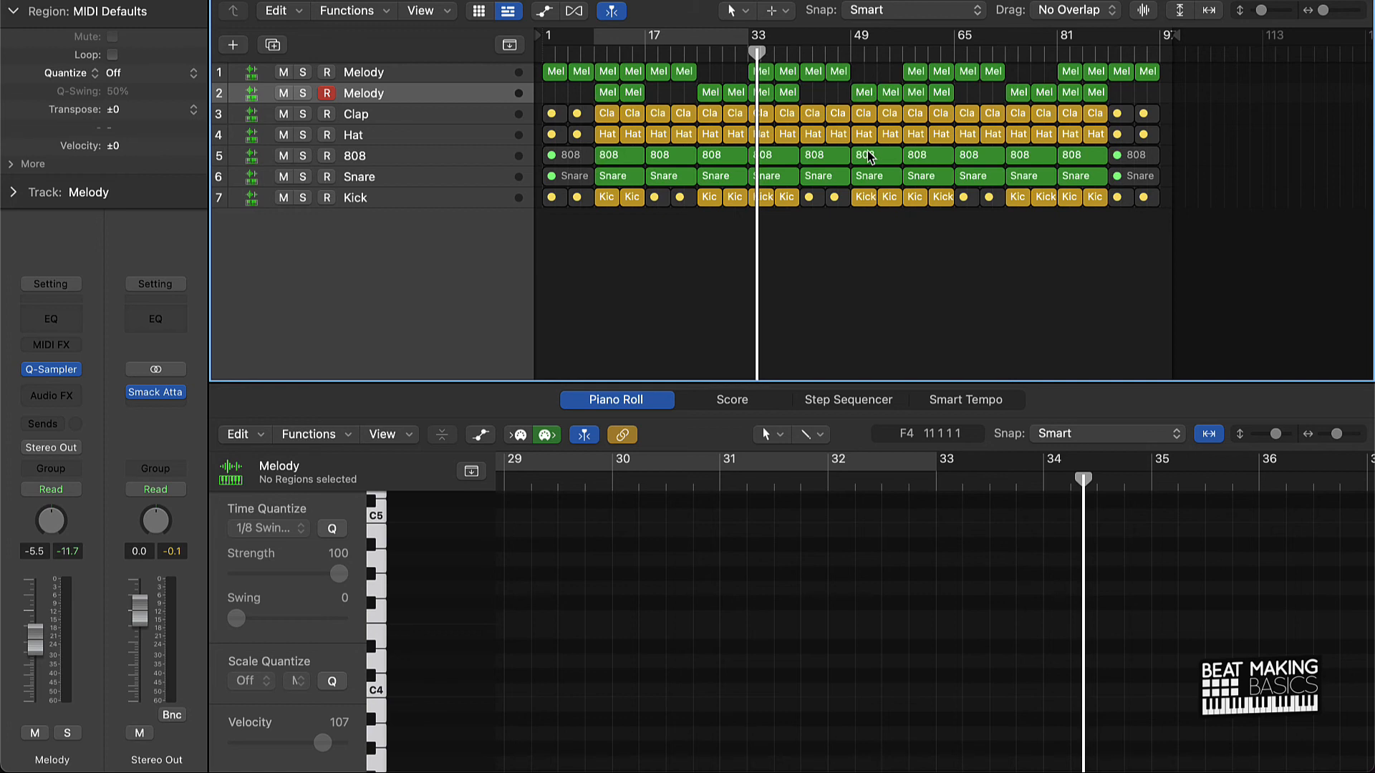
{"action": "mouse_move", "coordinate": [585, 85]}
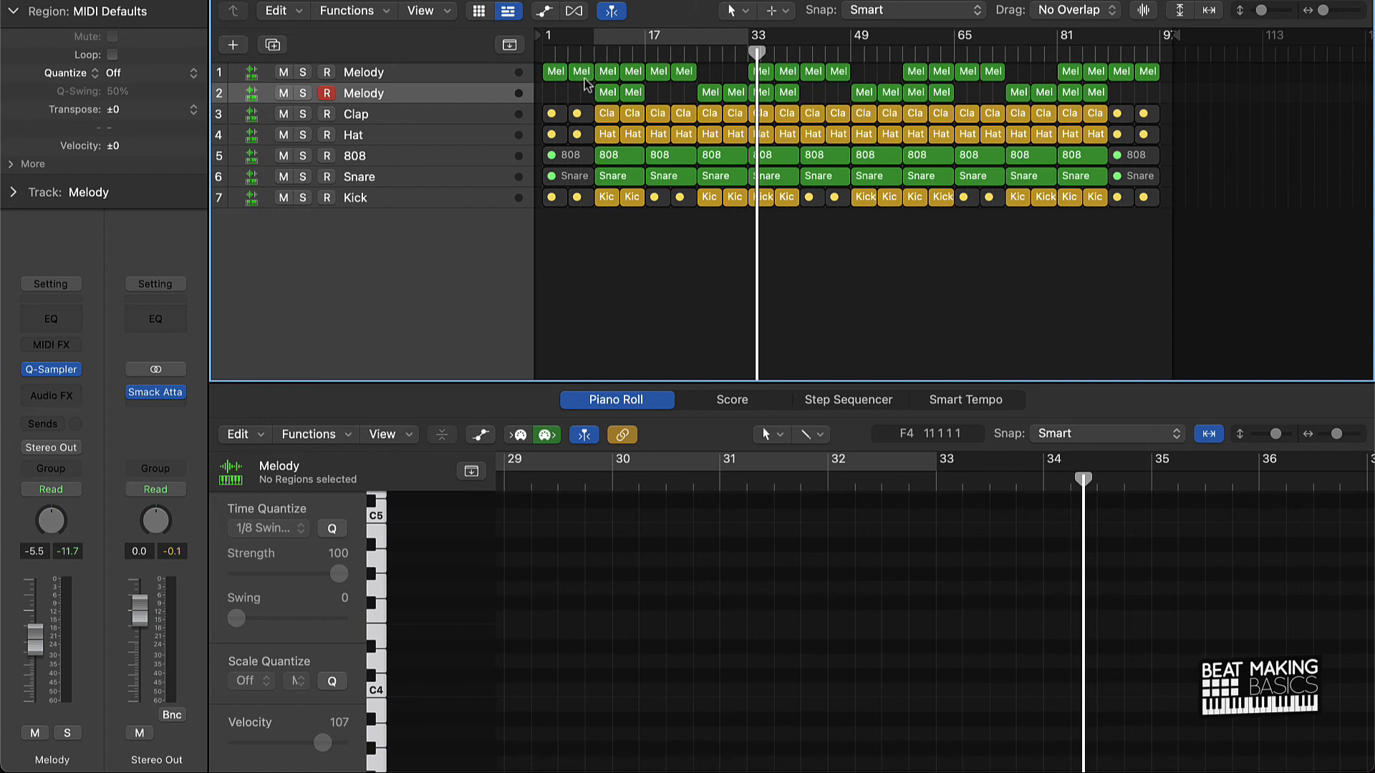